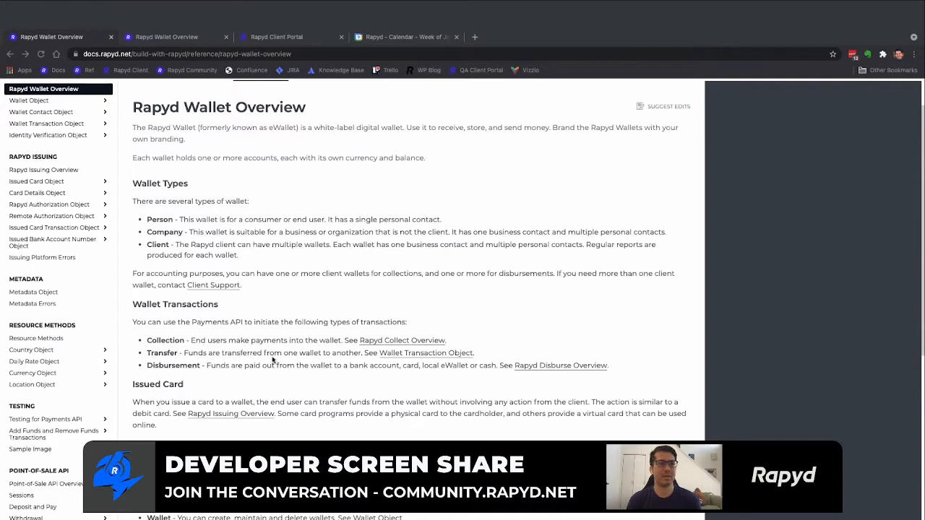
mouse_move(229, 224)
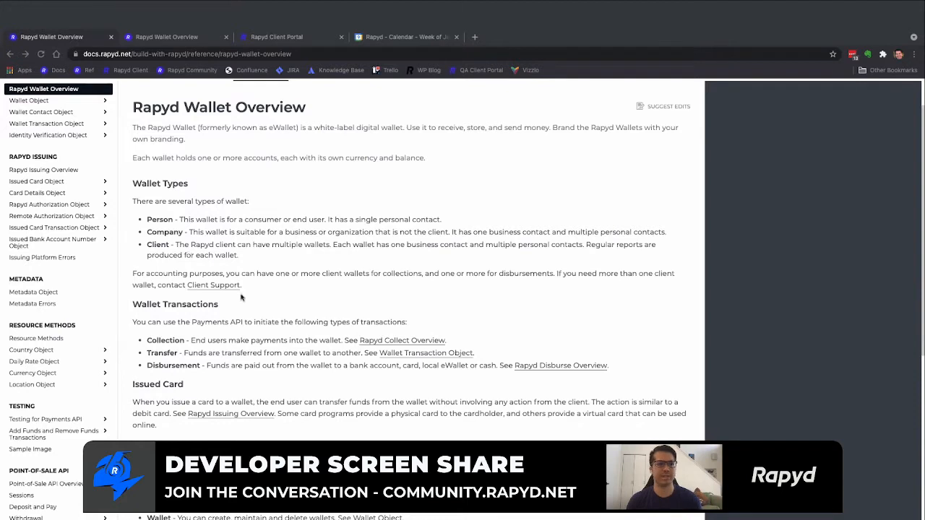
Step: View the Collect, Wallet Account, Disburse and Issue API diagram enlarged, then dismiss the lightbox
scroll(down, 3)
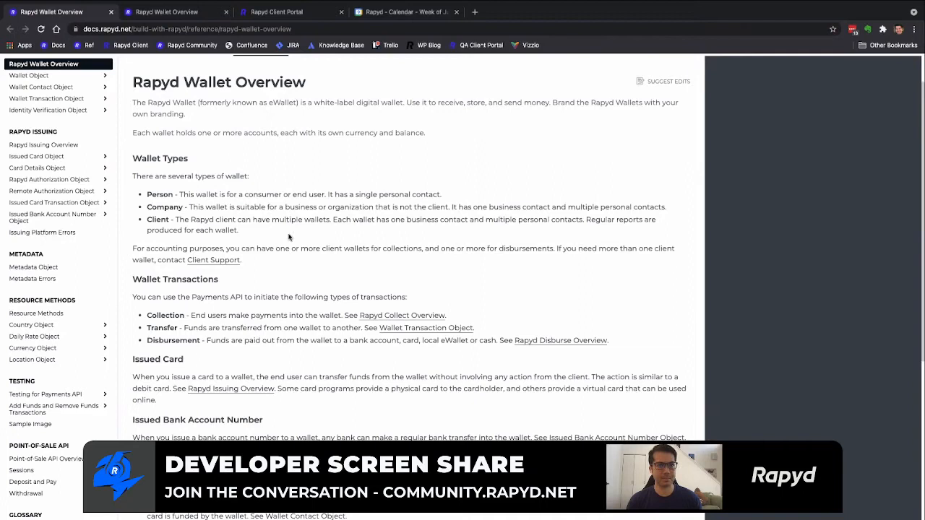
drag(268, 219, 238, 230)
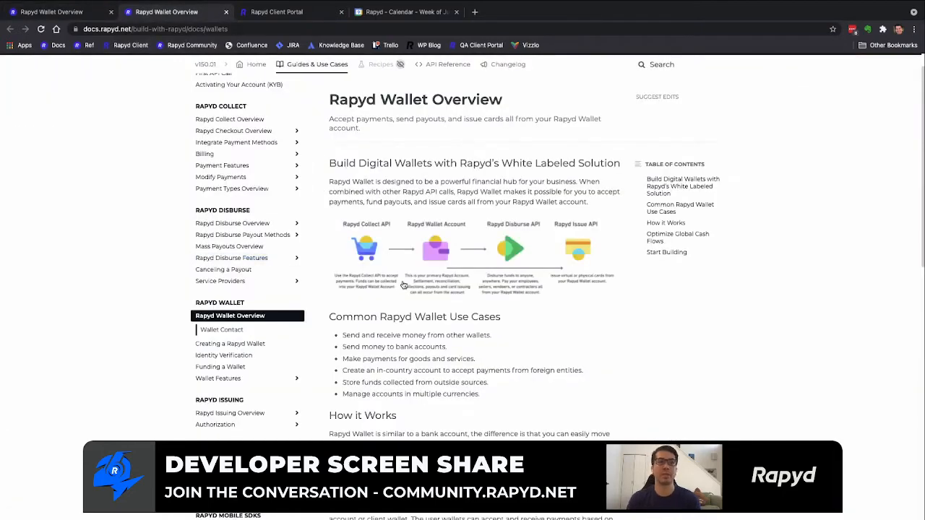
mouse_move(422, 257)
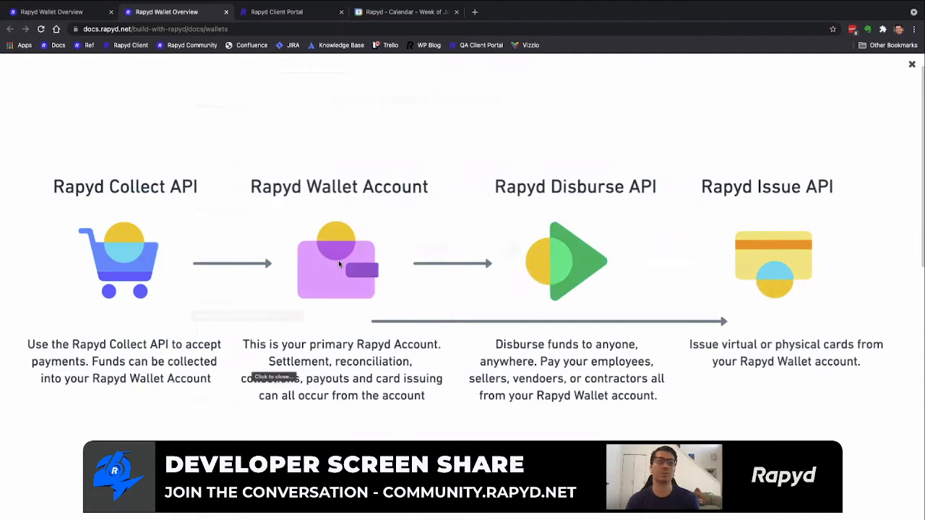
mouse_move(210, 301)
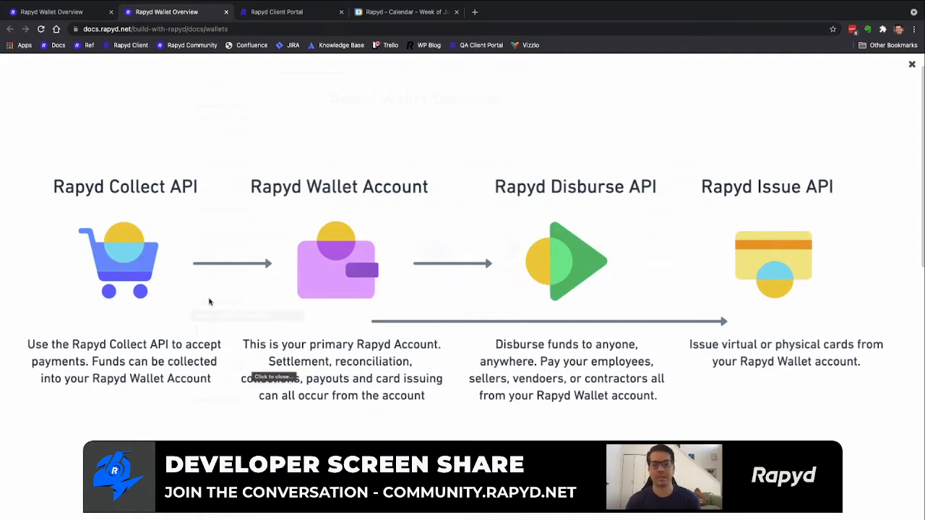
mouse_move(142, 219)
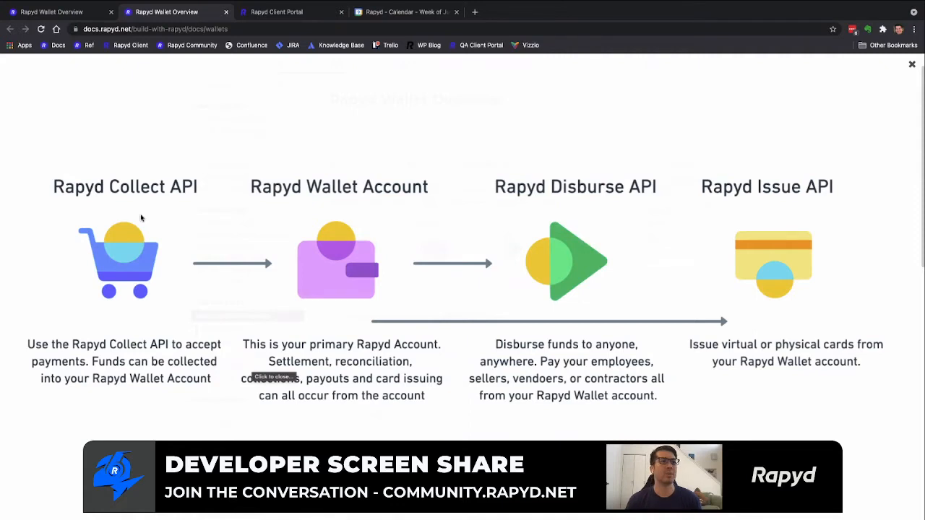
mouse_move(163, 203)
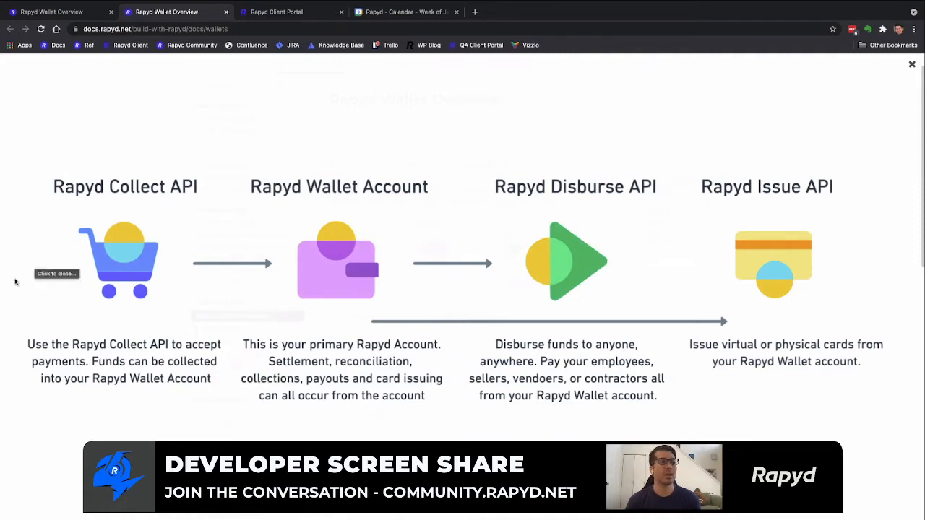
mouse_move(93, 209)
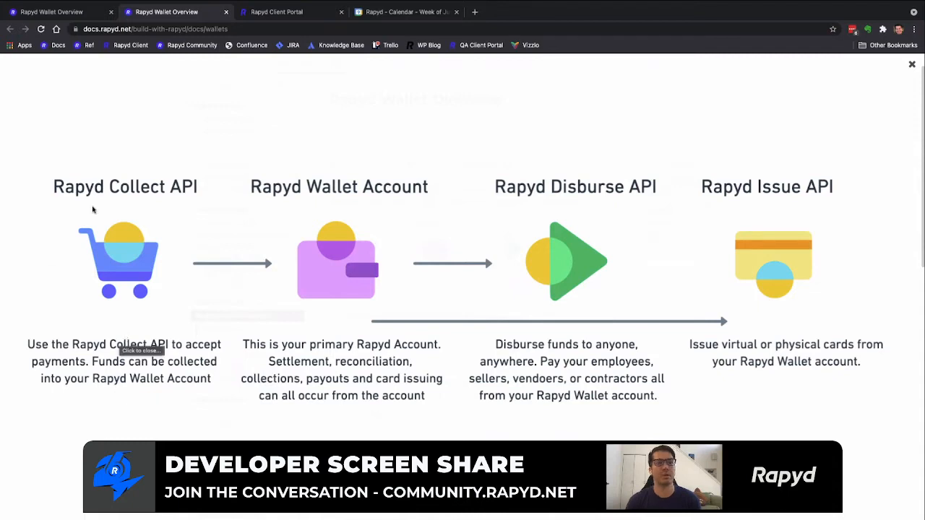
mouse_move(95, 263)
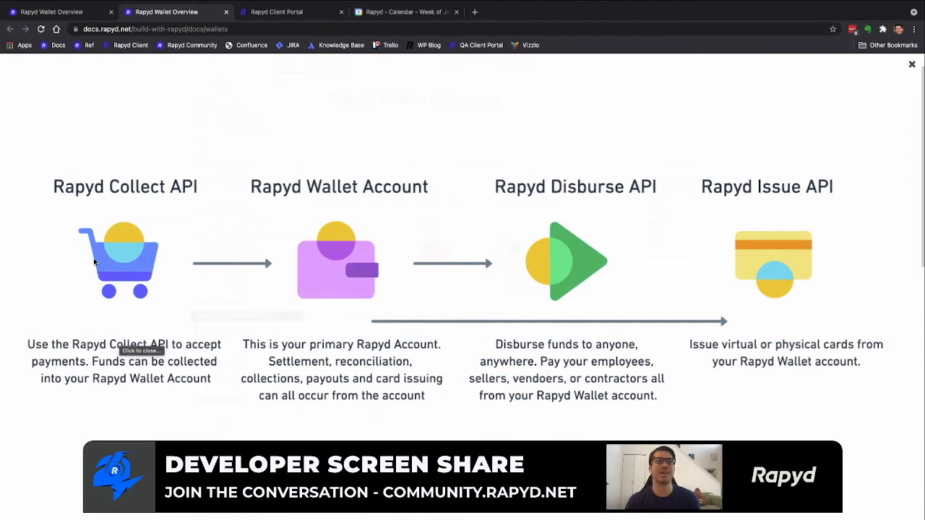
mouse_move(375, 295)
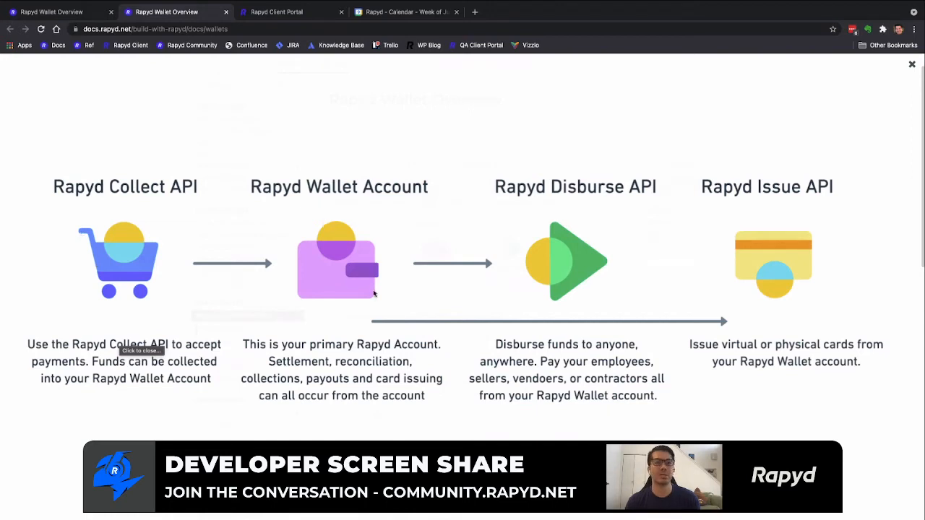
mouse_move(384, 333)
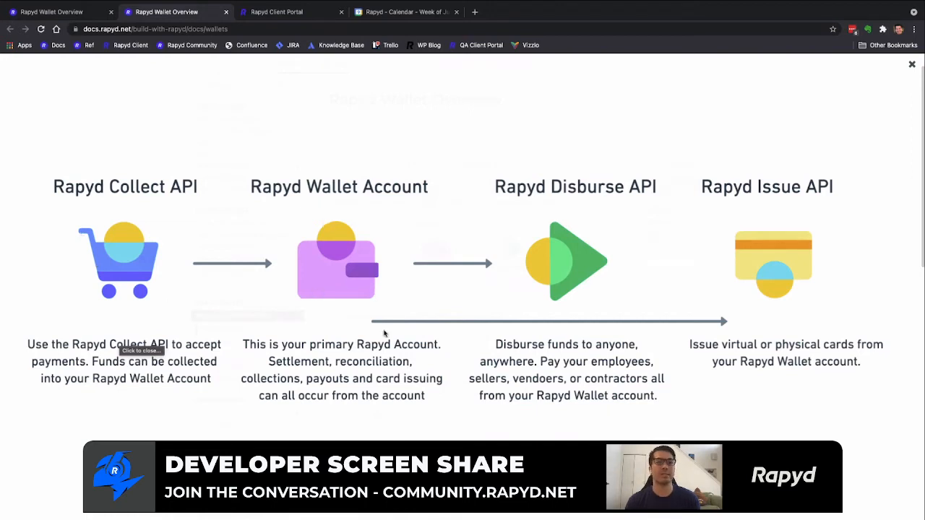
mouse_move(342, 253)
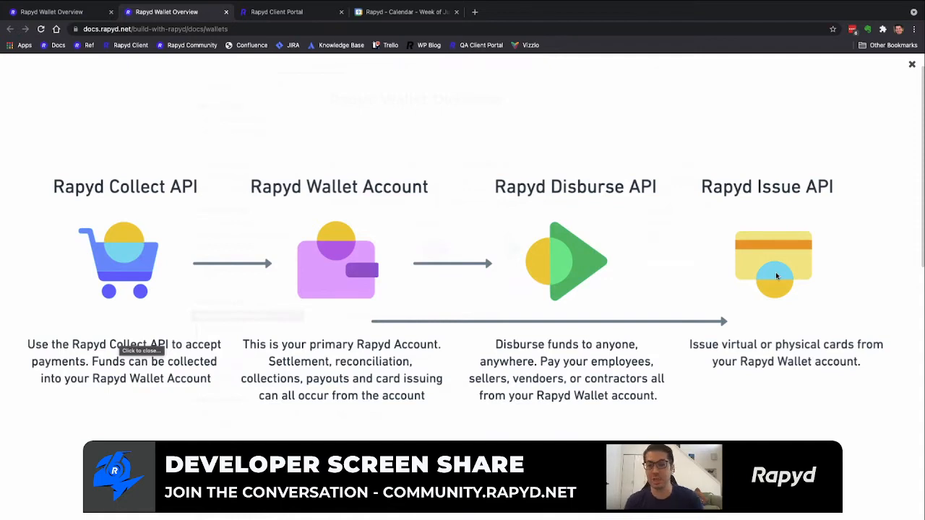
click(911, 64)
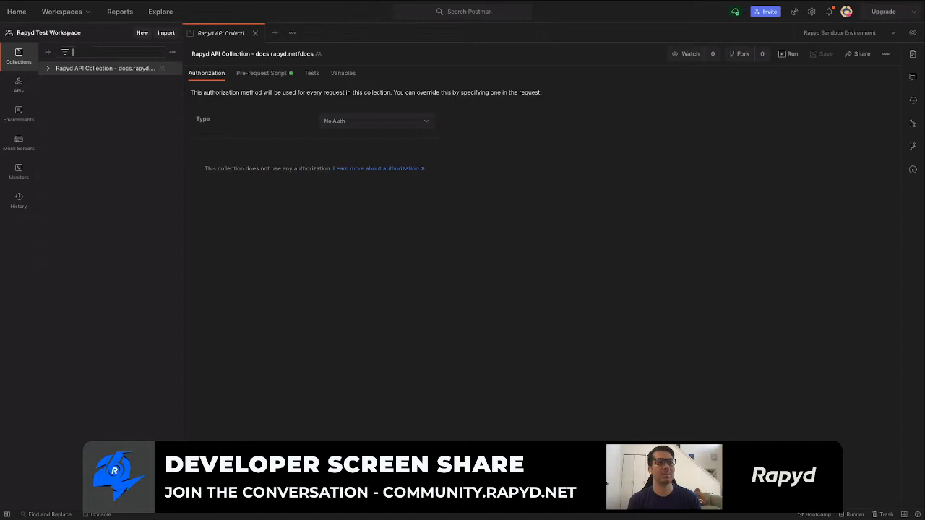
Step: Filter the Rapyd collection with 'wal' and review the Create Wallet-Personal Wallet JSON body
text(wallet)
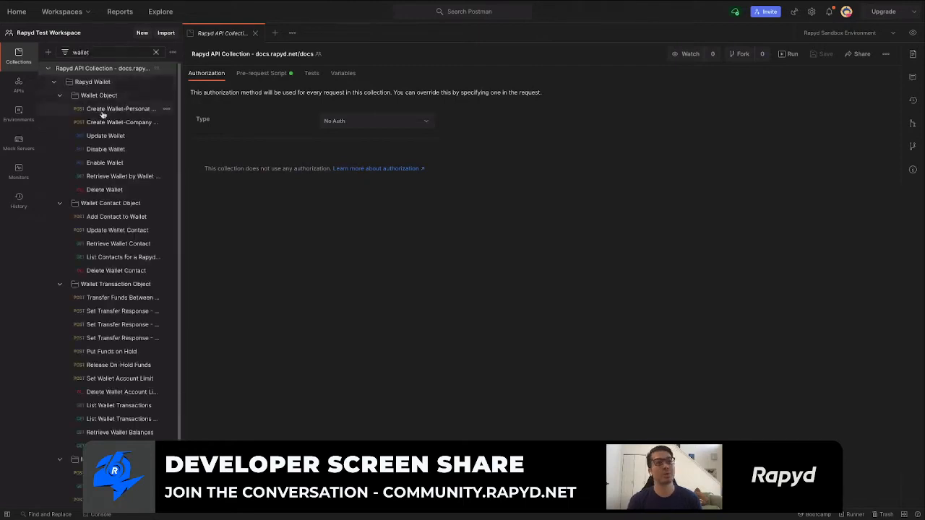
click(121, 108)
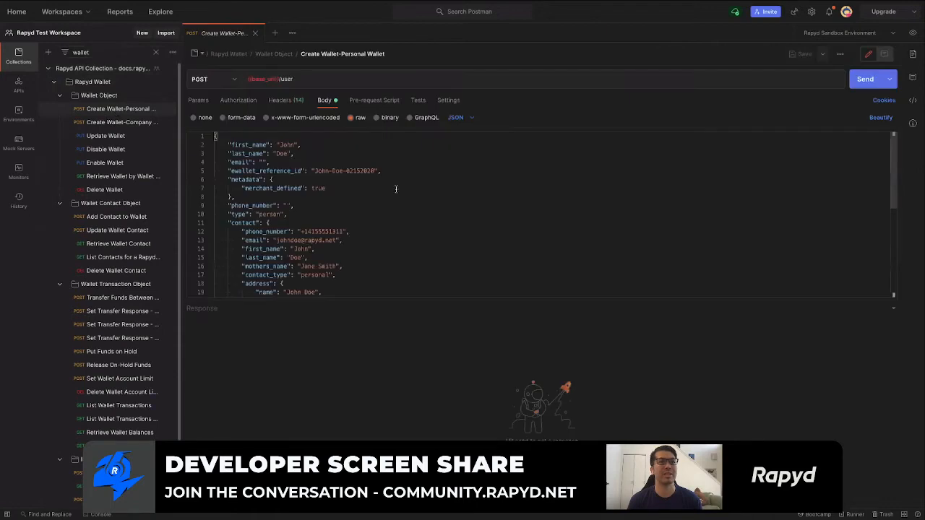
scroll(down, 3)
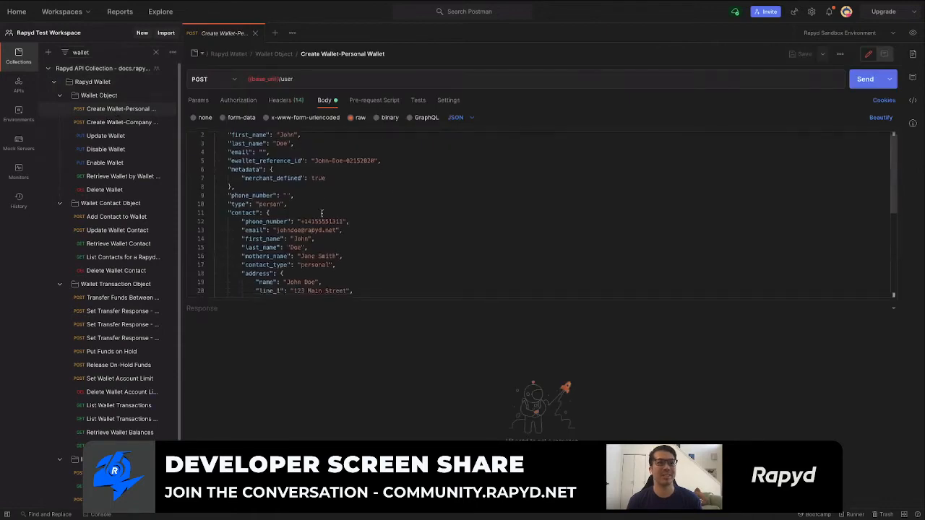
scroll(down, 3)
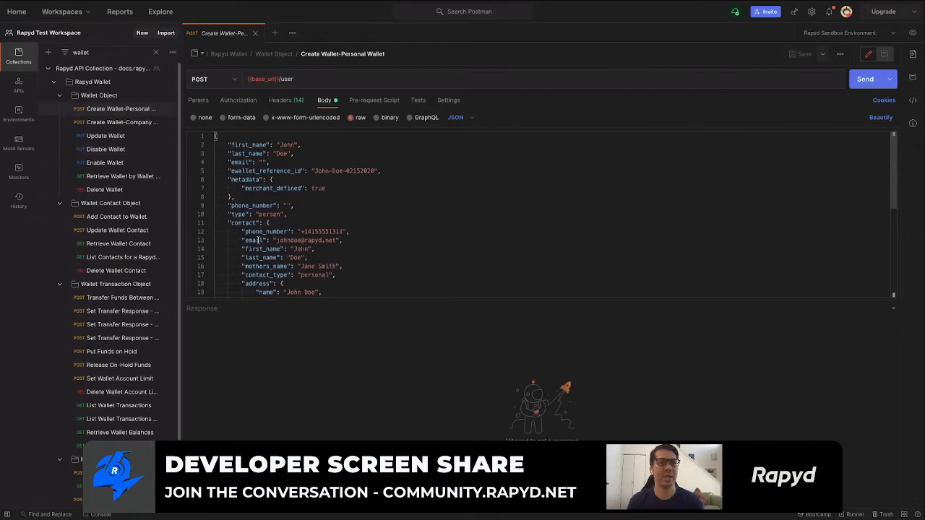
scroll(down, 3)
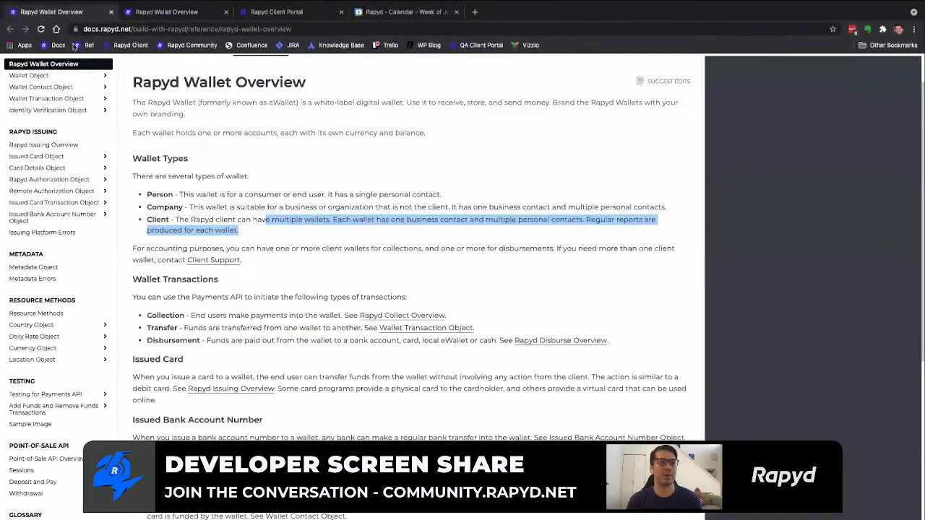
Step: Review the Wallet Object's methods and fields in Rapyd Docs, reaching the Wallet Contact Object
click(257, 189)
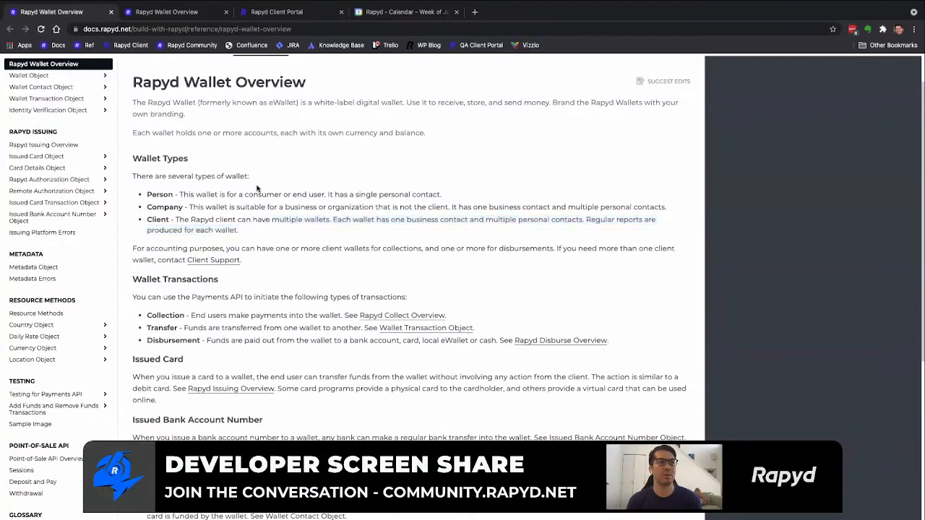
scroll(down, 3)
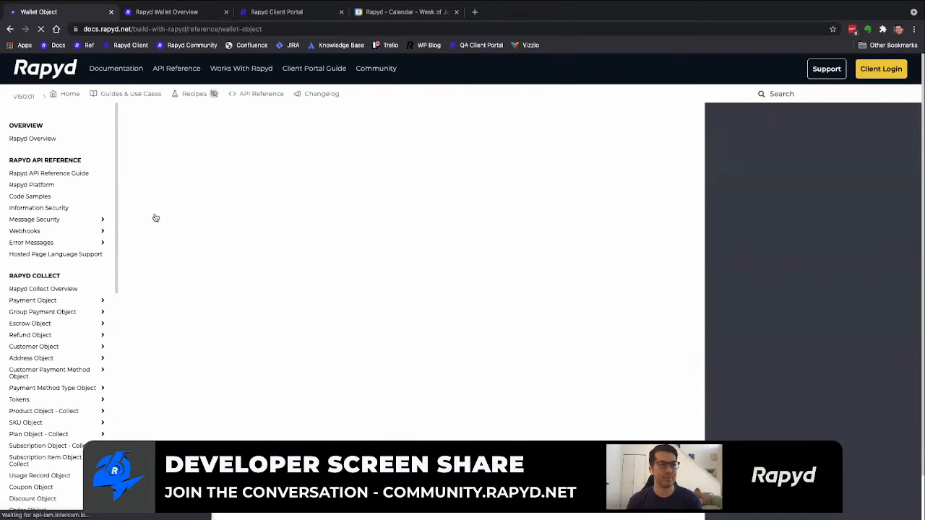
scroll(down, 3)
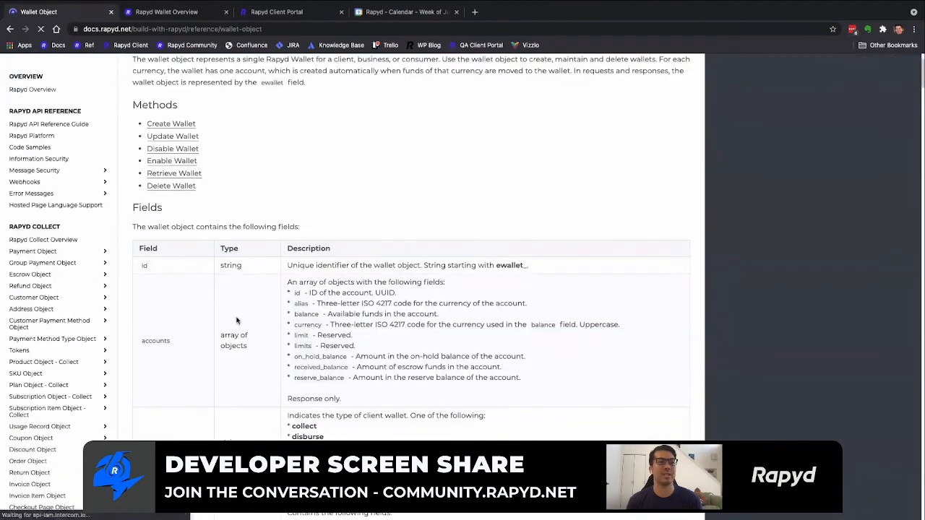
scroll(down, 3)
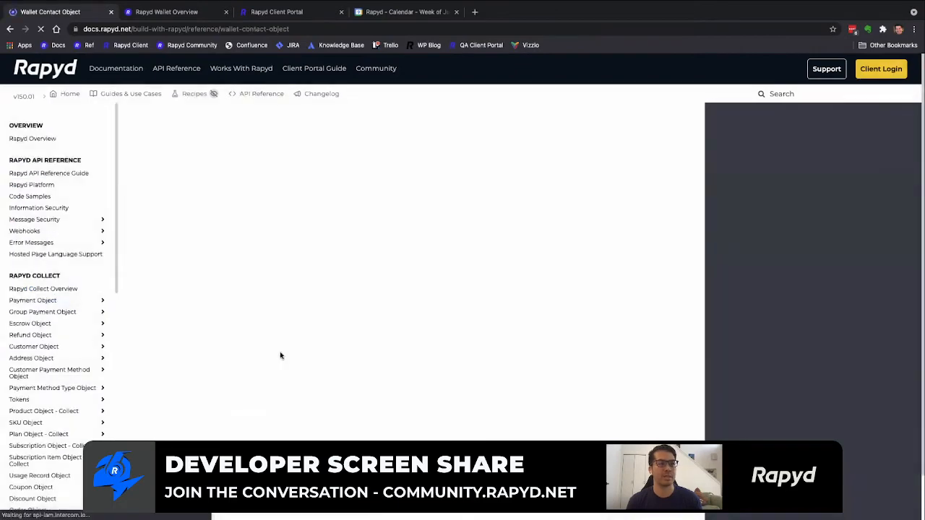
scroll(down, 3)
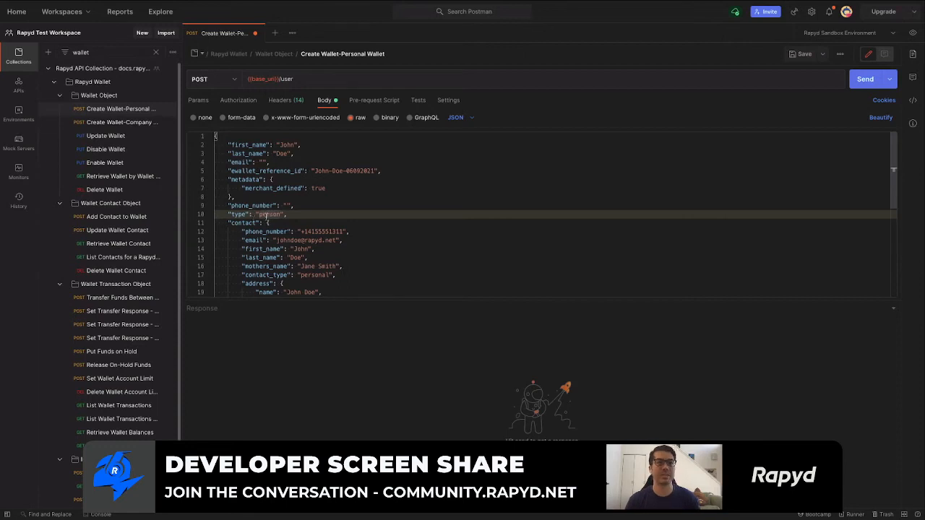
Step: Send the Create Wallet-Personal Wallet request to the Rapyd sandbox, getting 200 OK with SUCCESS
scroll(down, 3)
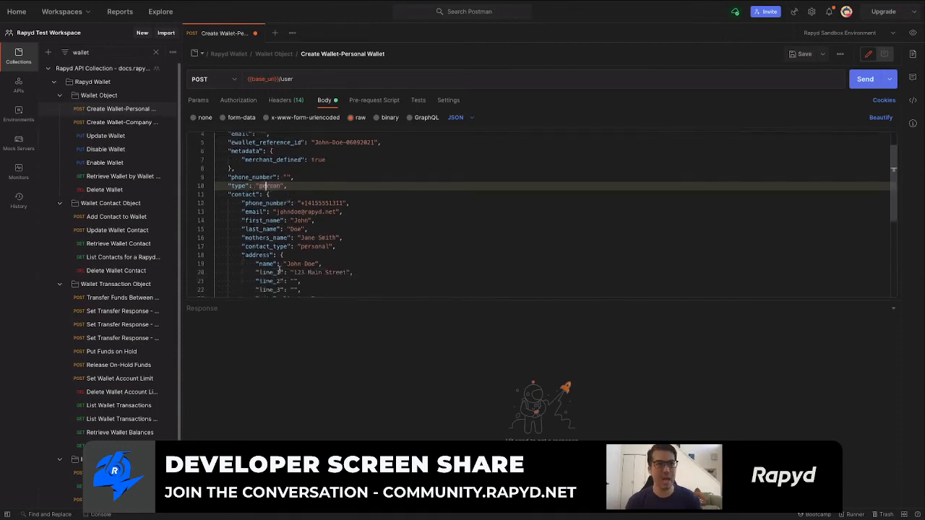
scroll(down, 3)
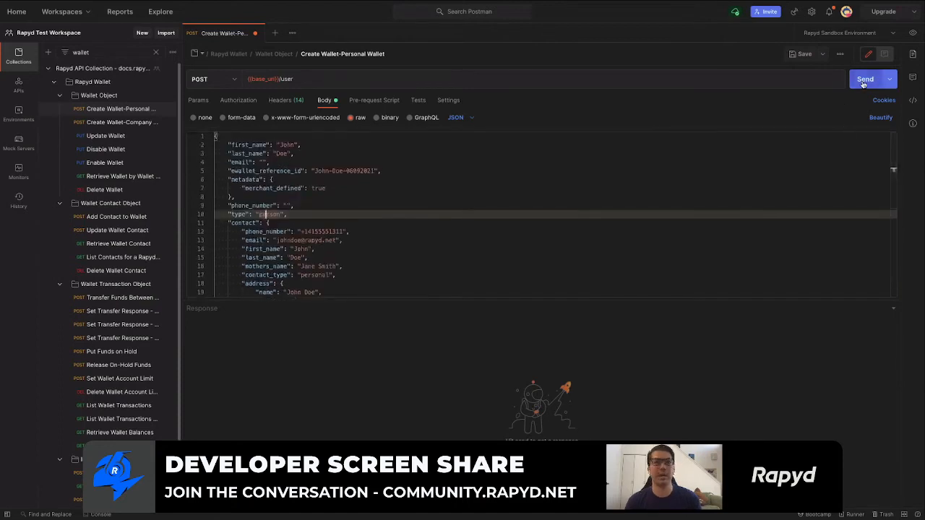
click(865, 79)
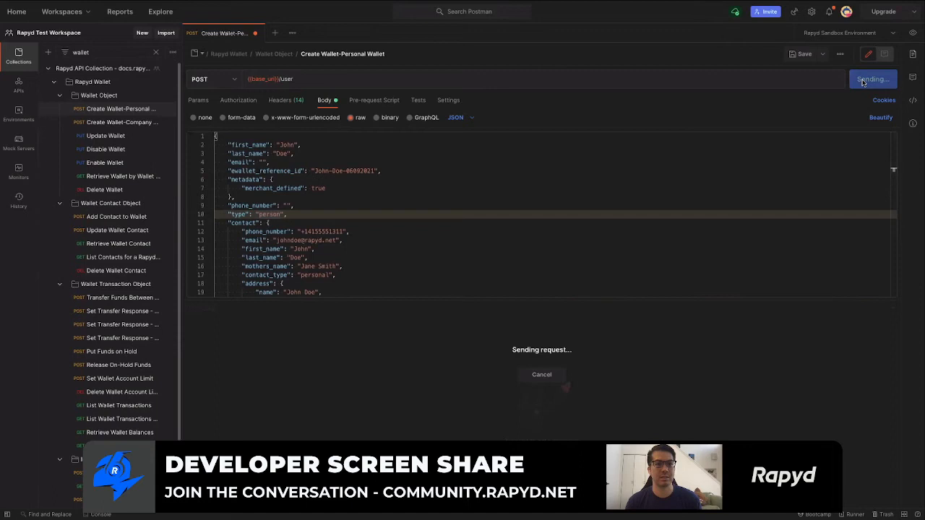
click(872, 79)
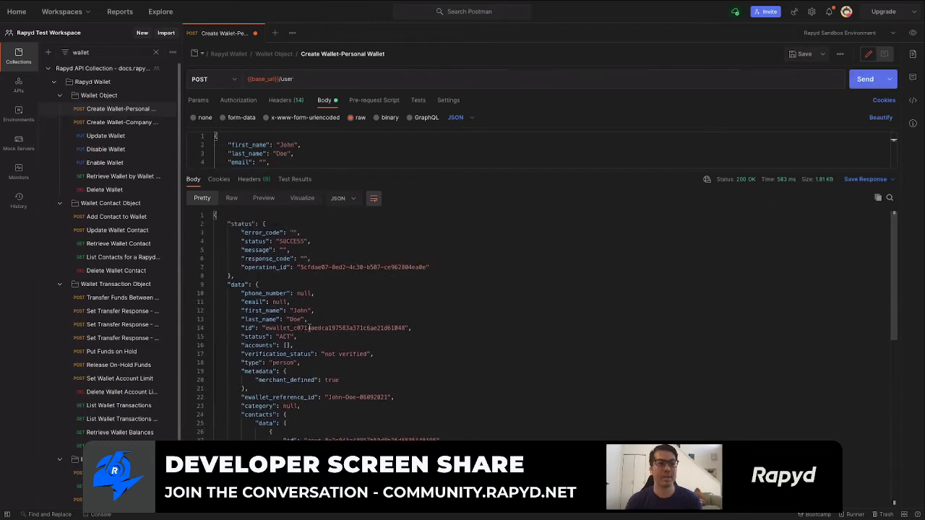
Step: Select the newly issued ewallet ID and the contact ID in the response body
double_click(336, 328)
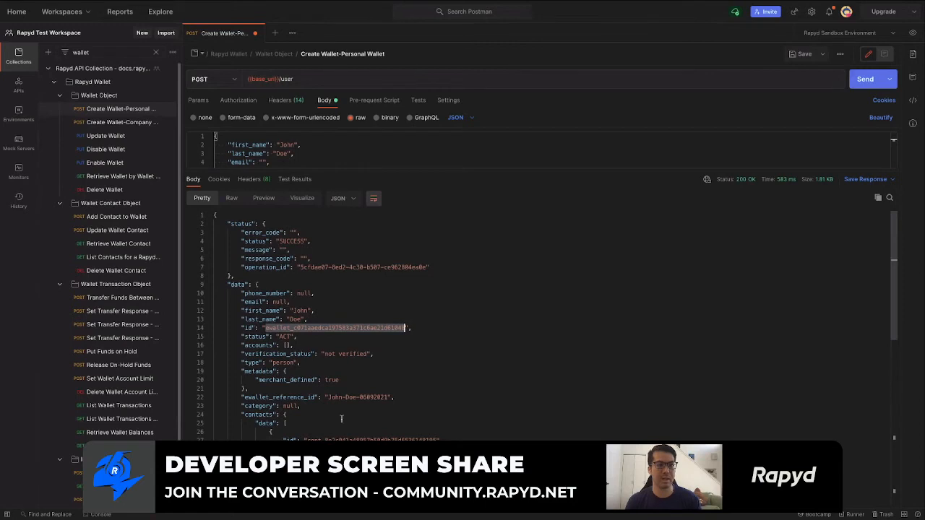
scroll(down, 3)
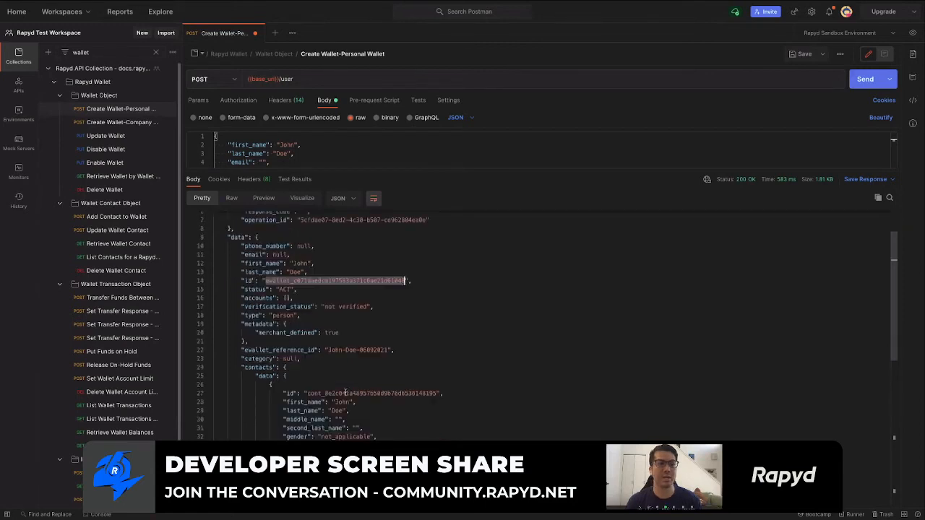
double_click(368, 394)
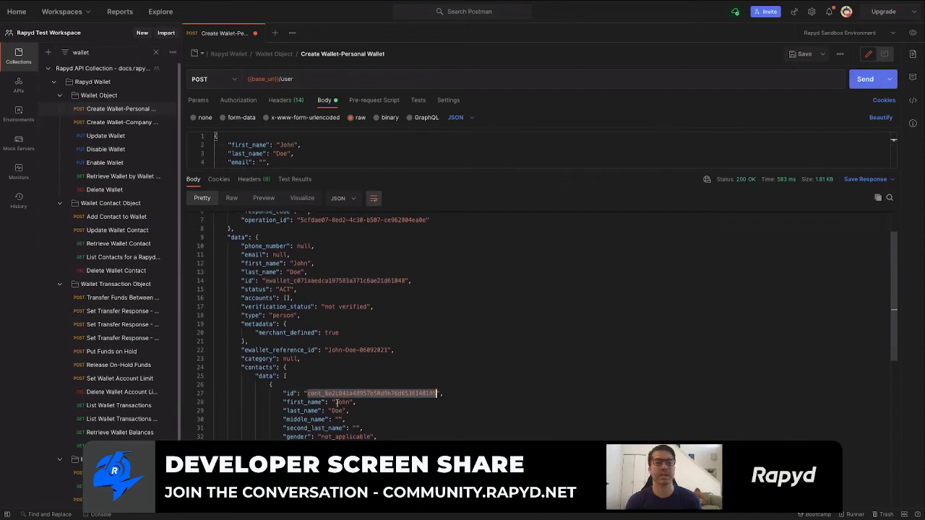
scroll(down, 3)
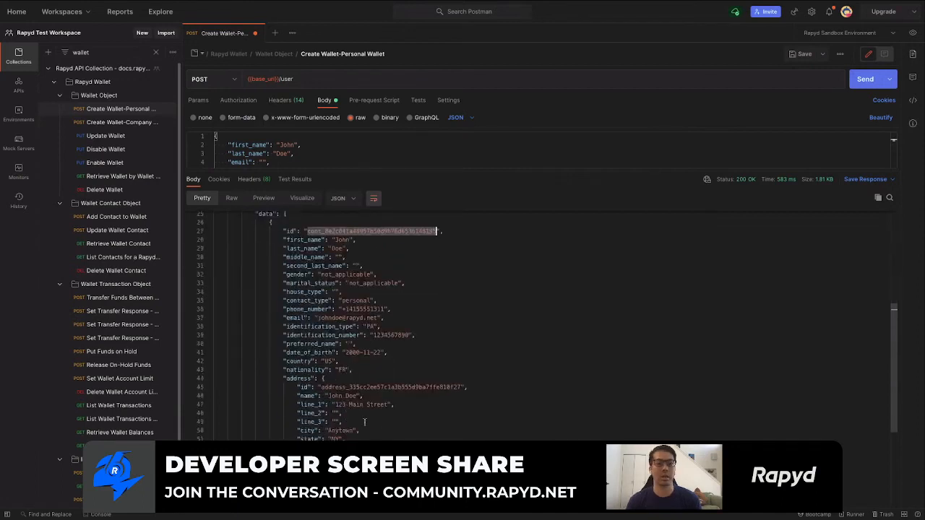
scroll(down, 3)
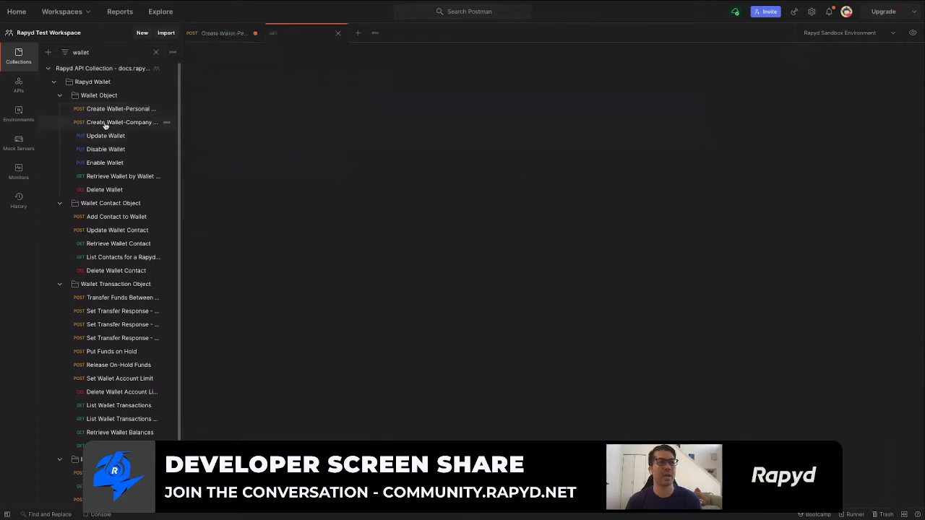
Step: Review the Henry Company wallet body (type company, reference Test-777) and send the request
click(121, 122)
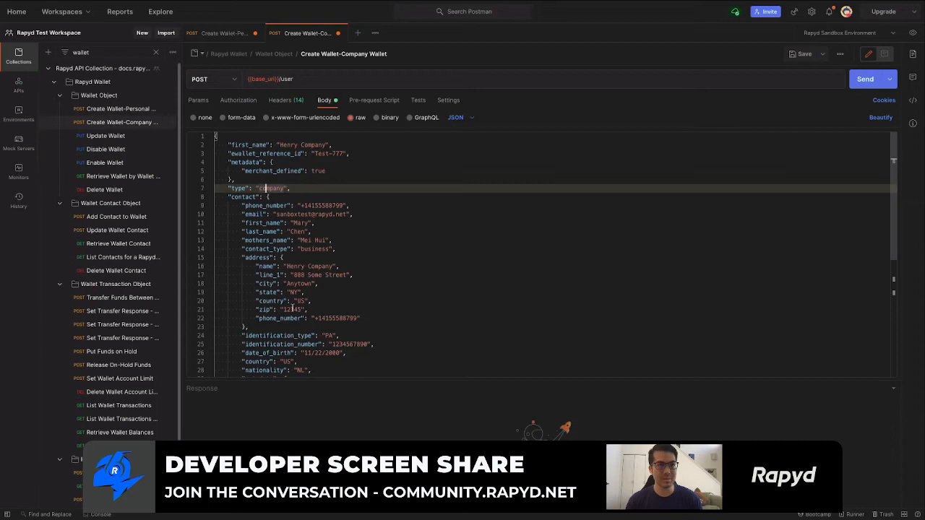
scroll(down, 3)
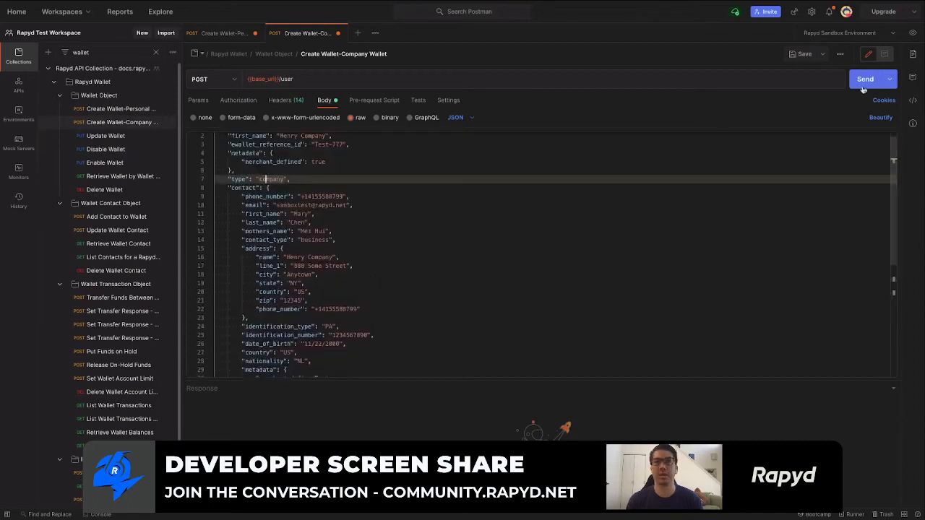
click(865, 79)
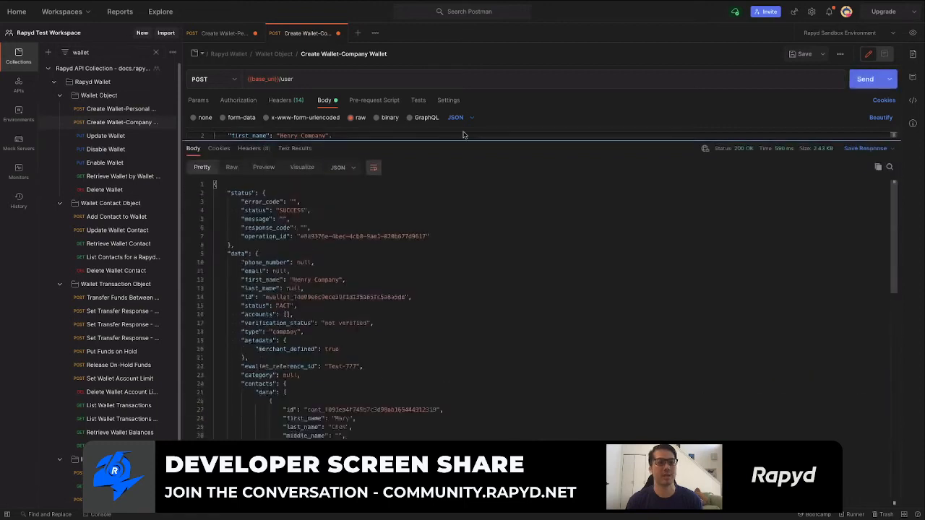
Step: Select the new company wallet ID in the 200 OK SUCCESS response
scroll(down, 3)
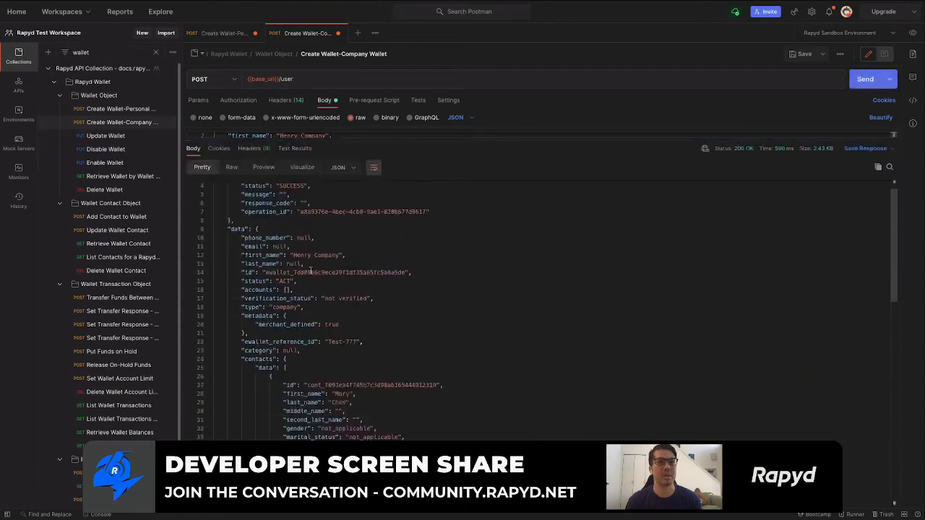
double_click(343, 273)
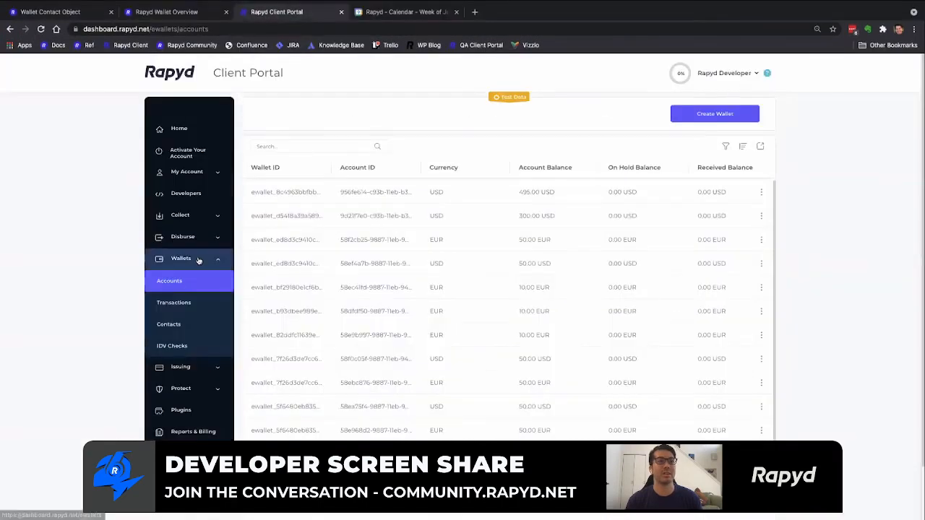
Step: Refresh the wallet list, preview both new wallets, and view Henry Company's full wallet details
click(169, 281)
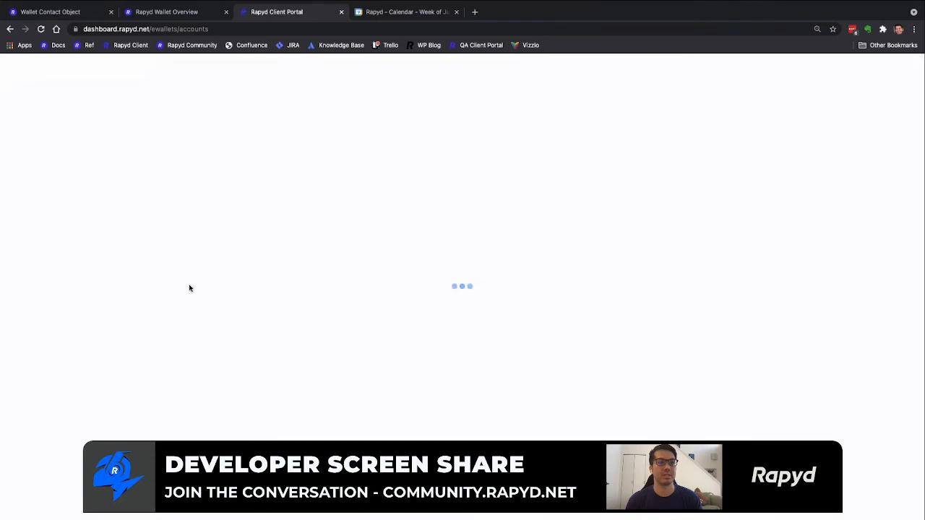
click(169, 280)
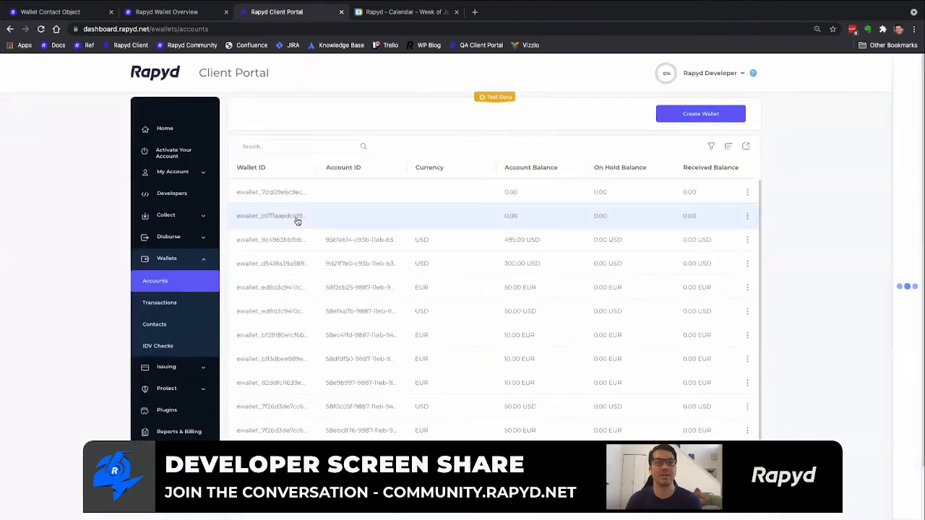
click(296, 215)
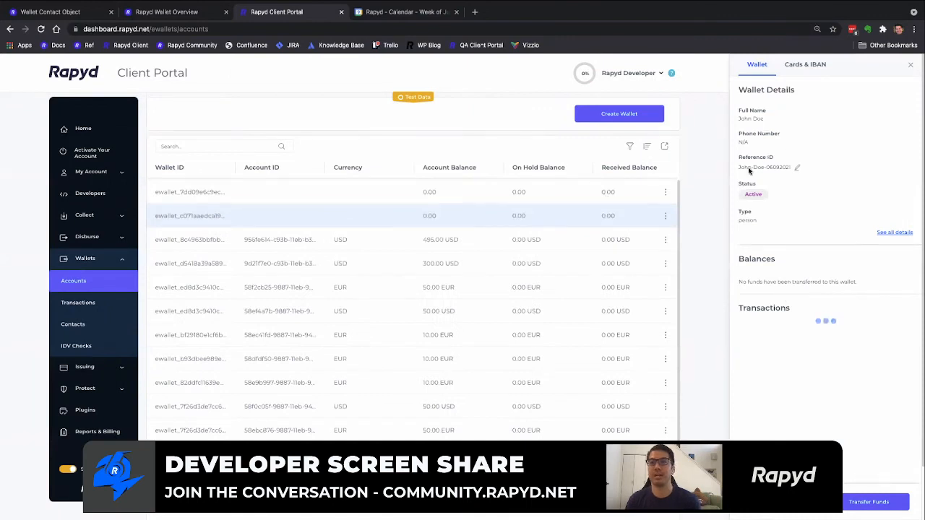
mouse_move(886, 269)
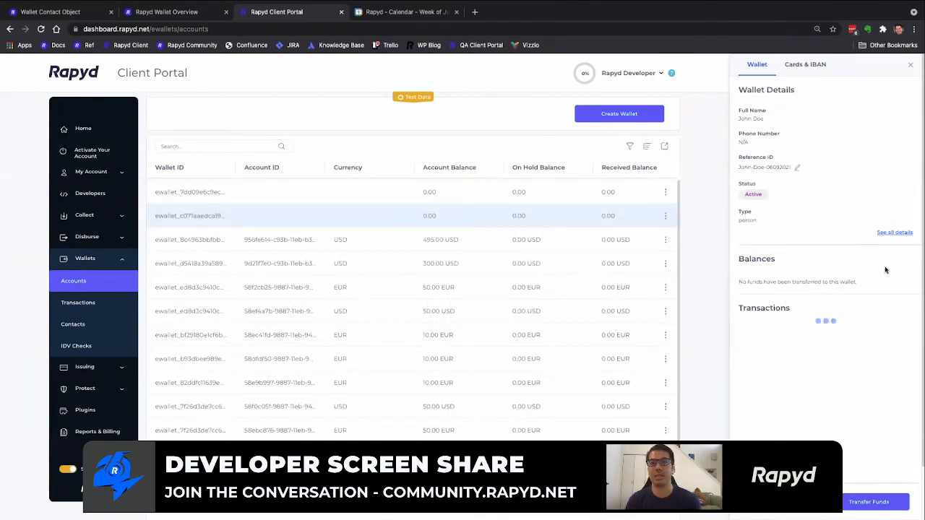
mouse_move(232, 196)
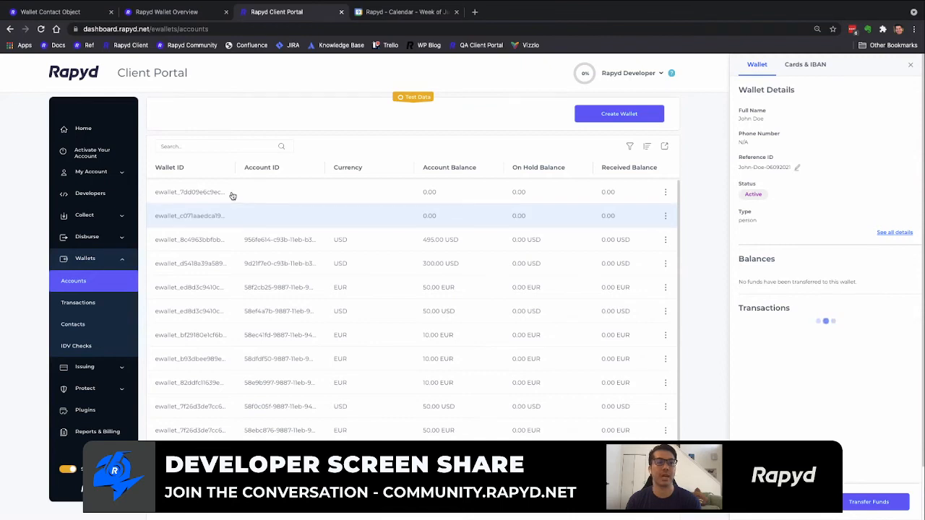
click(190, 192)
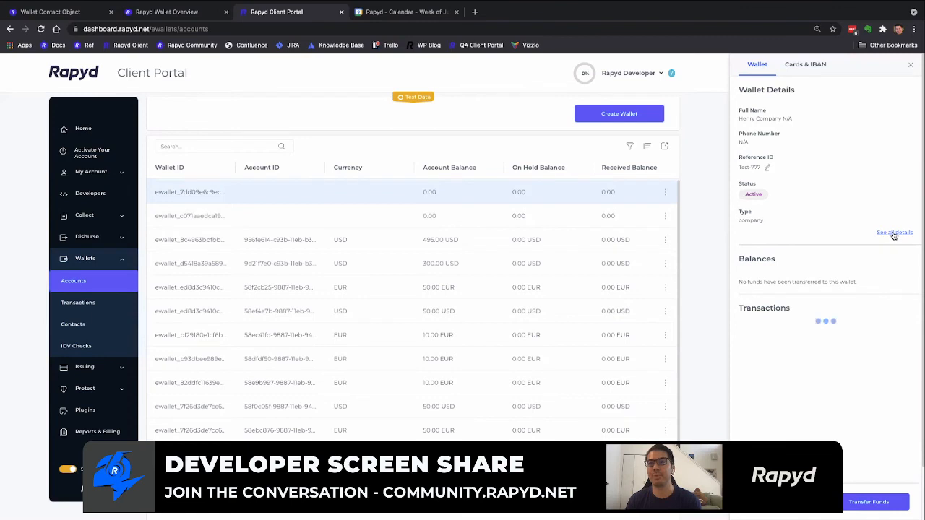
click(895, 232)
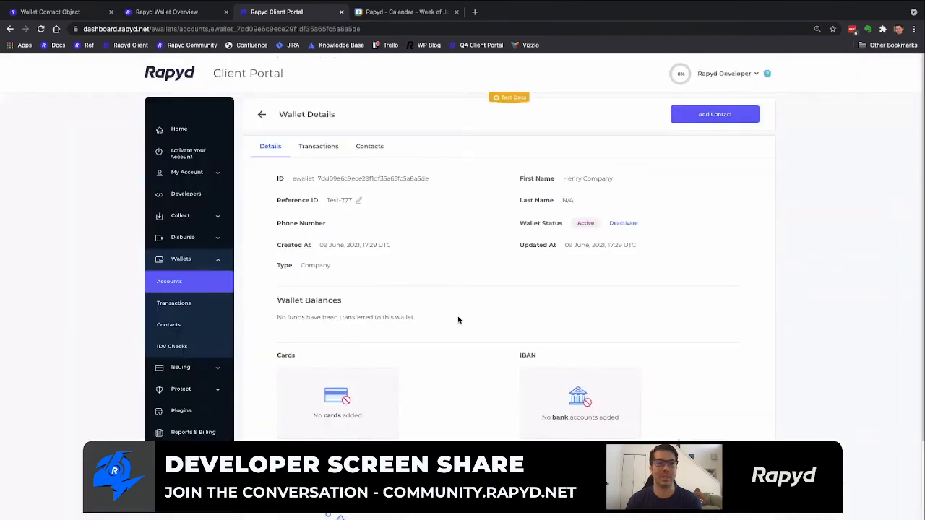
Step: Review the company wallet's single business contact, then return to the wallet accounts list
click(369, 146)
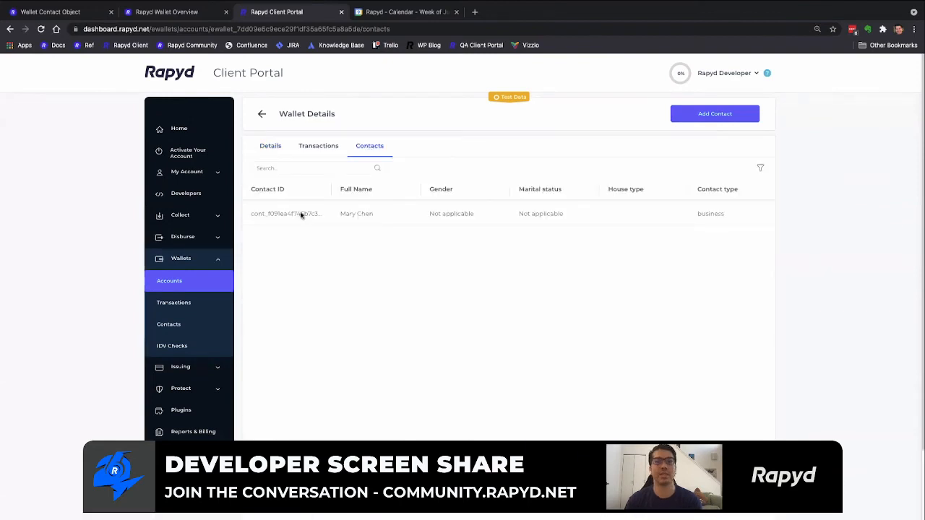
mouse_move(303, 238)
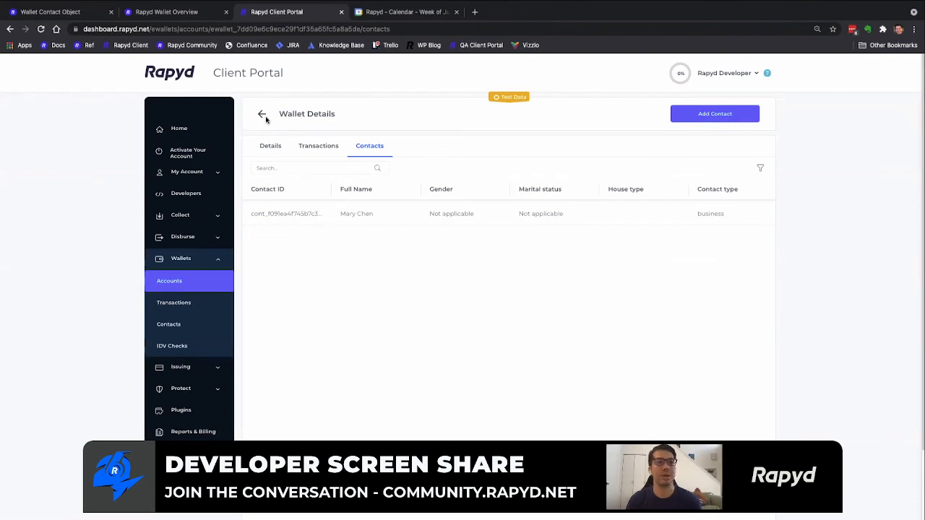
click(263, 114)
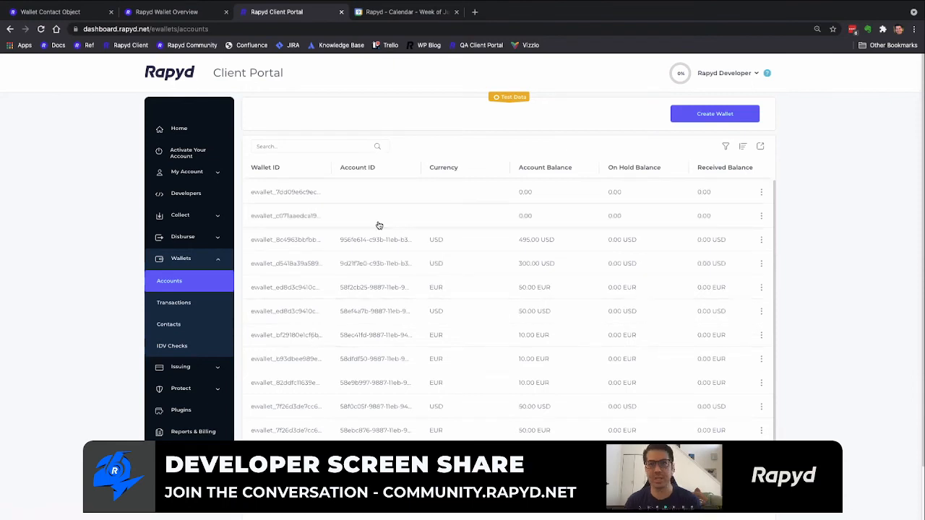
mouse_move(347, 212)
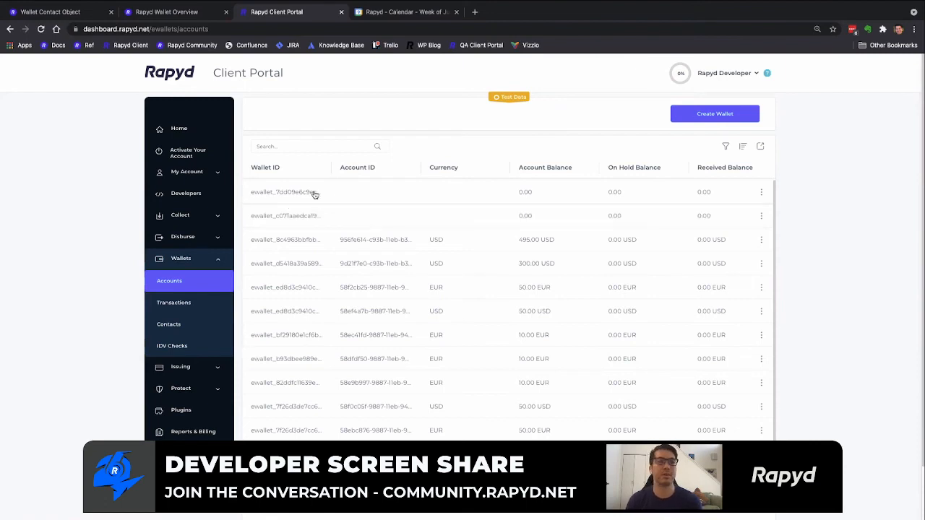
Step: Preview the Henry Company wallet summary: reference Test-777, status Active, type company
click(284, 191)
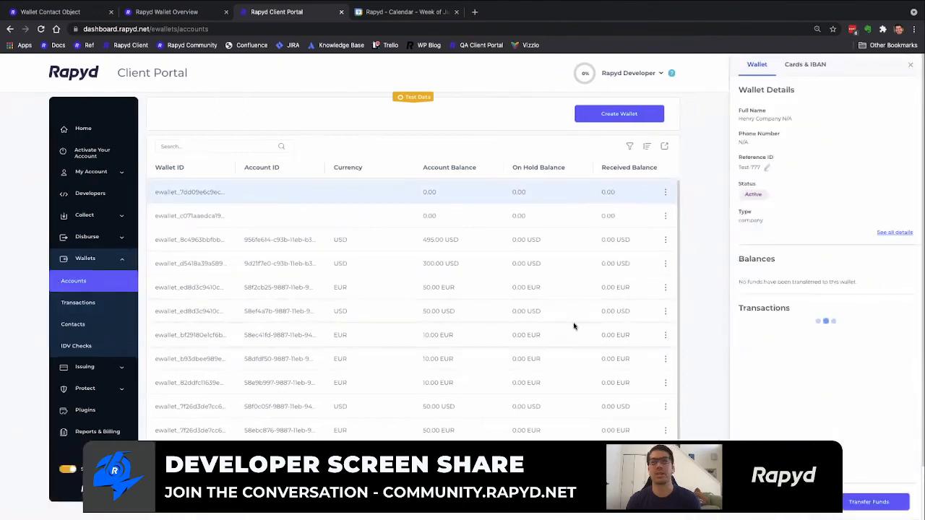
scroll(down, 3)
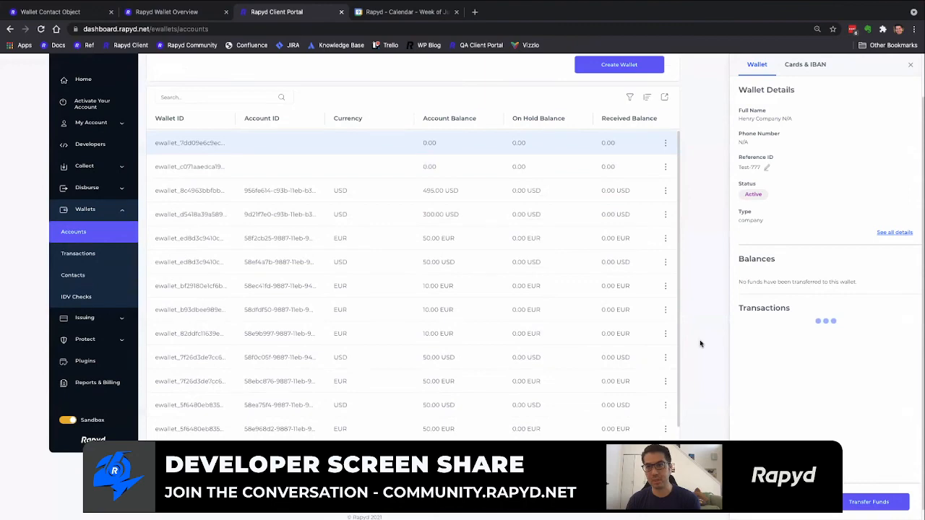